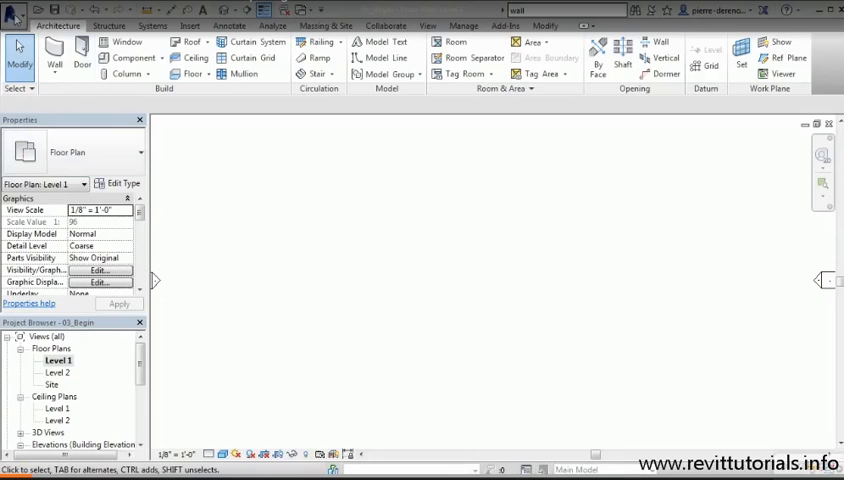
mouse_move(20, 10)
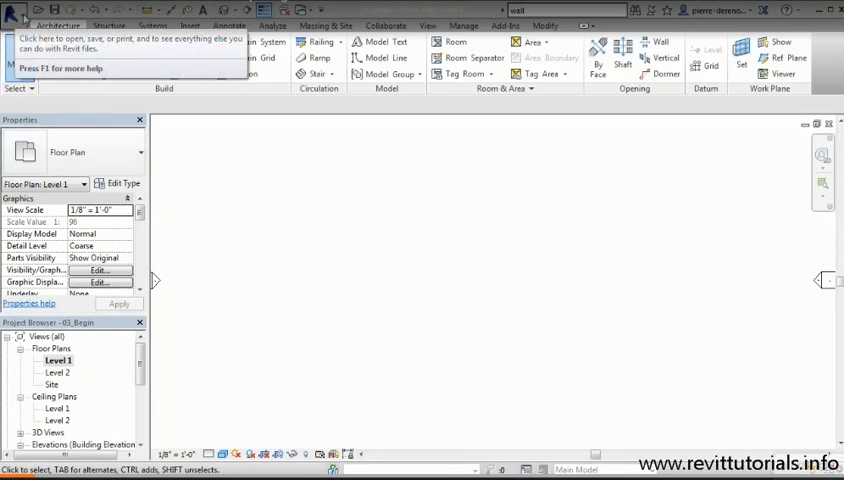
Tour the File menu and the Insert, Massing & Site, Manage, Structure and Systems ribbon tabs, ending on Architecture
click(14, 10)
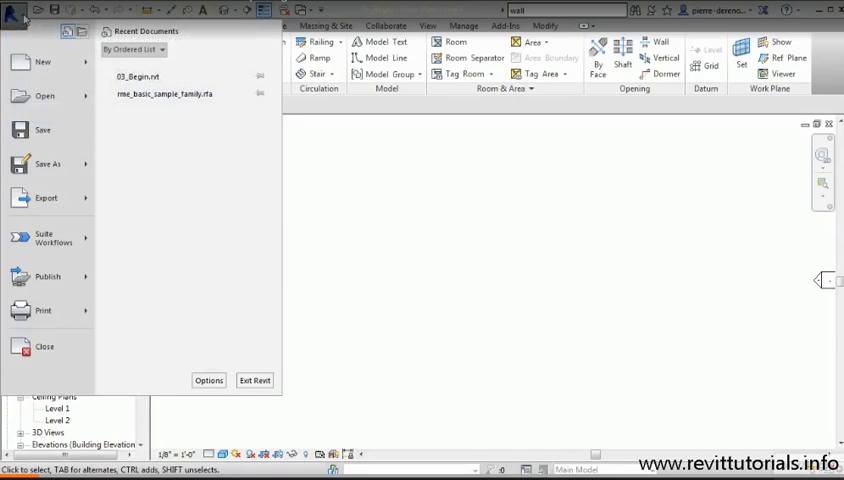
mouse_move(44, 346)
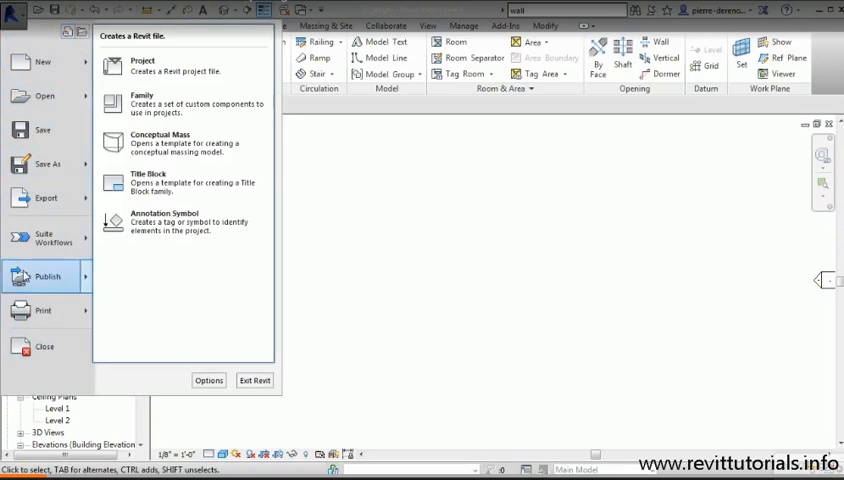
mouse_move(42, 62)
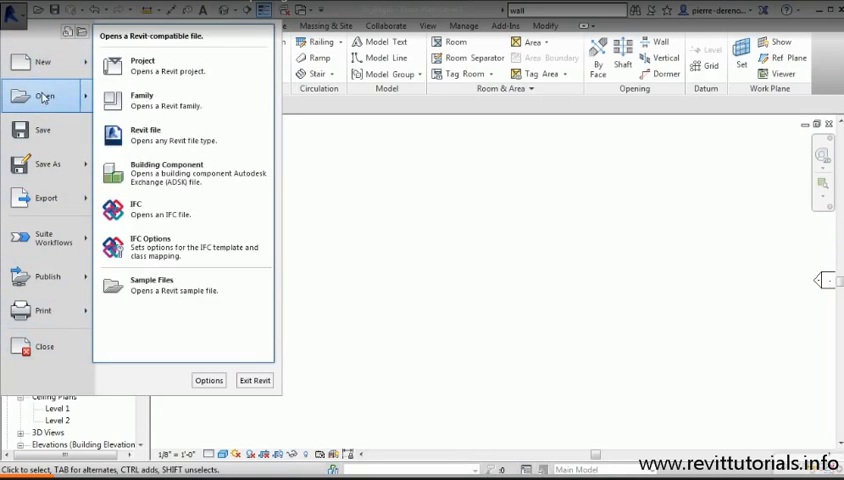
mouse_move(42, 130)
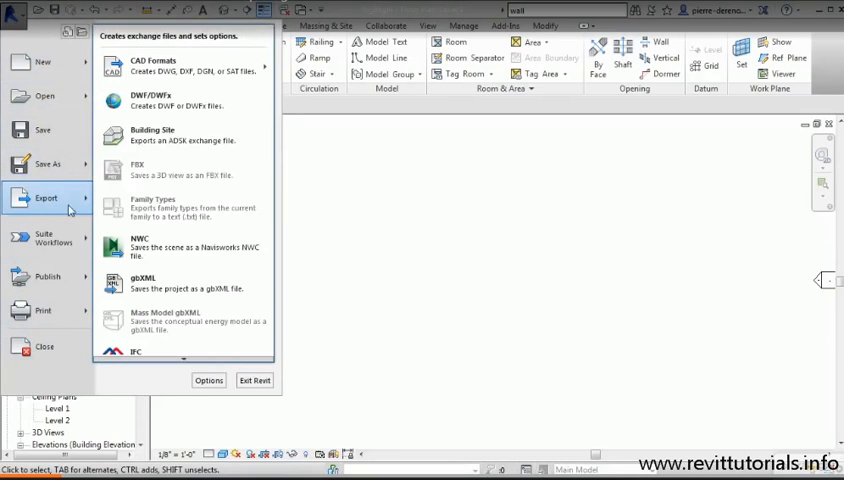
mouse_move(90, 210)
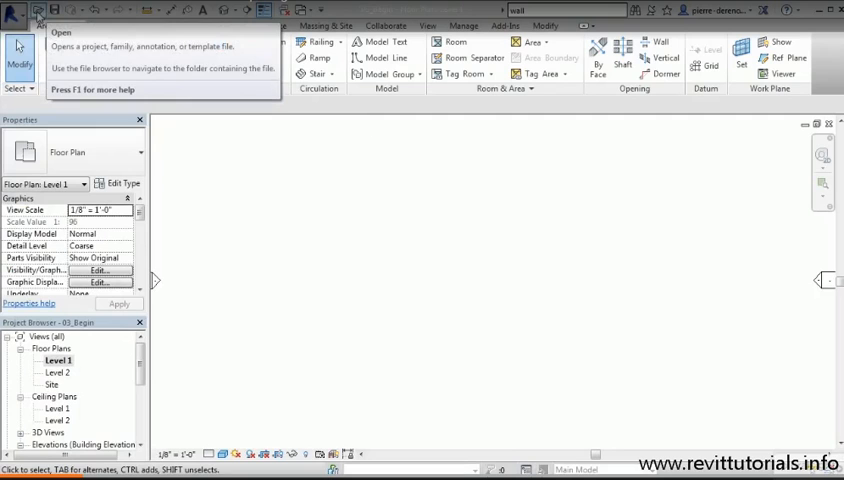
click(12, 16)
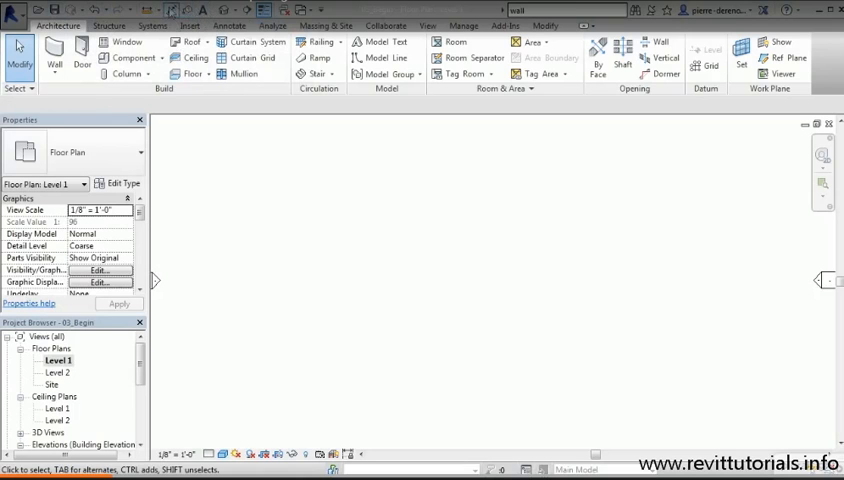
mouse_move(172, 10)
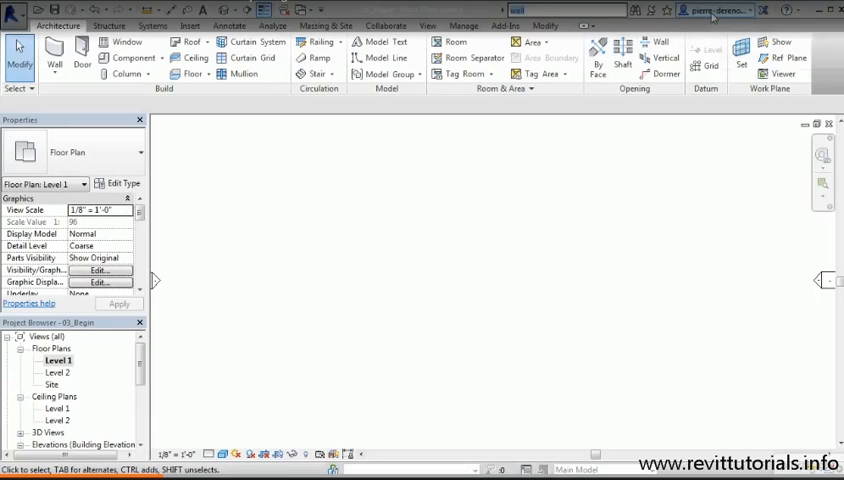
mouse_move(712, 12)
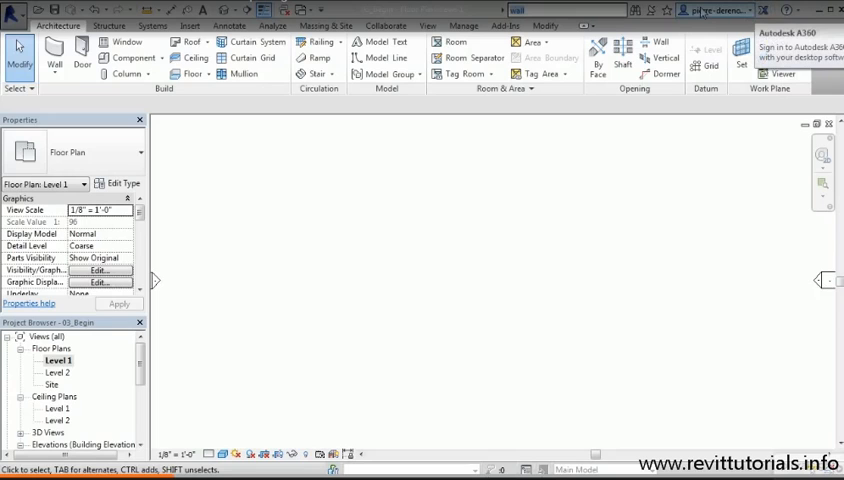
mouse_move(760, 12)
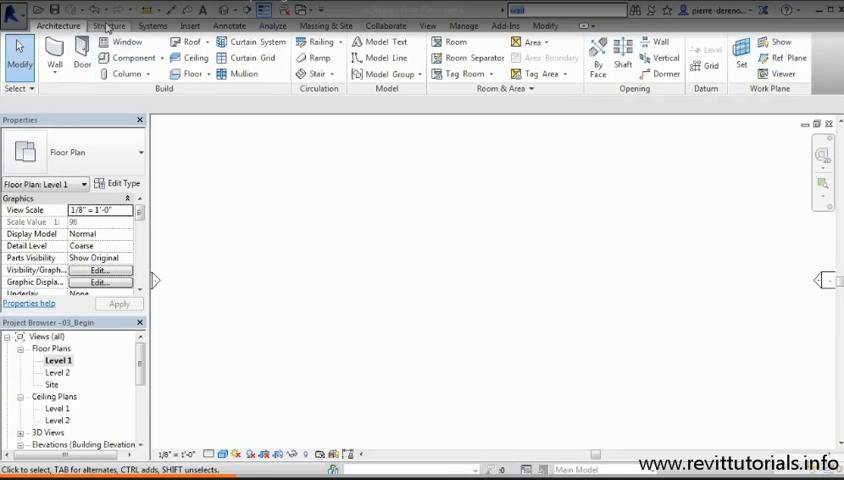
click(188, 24)
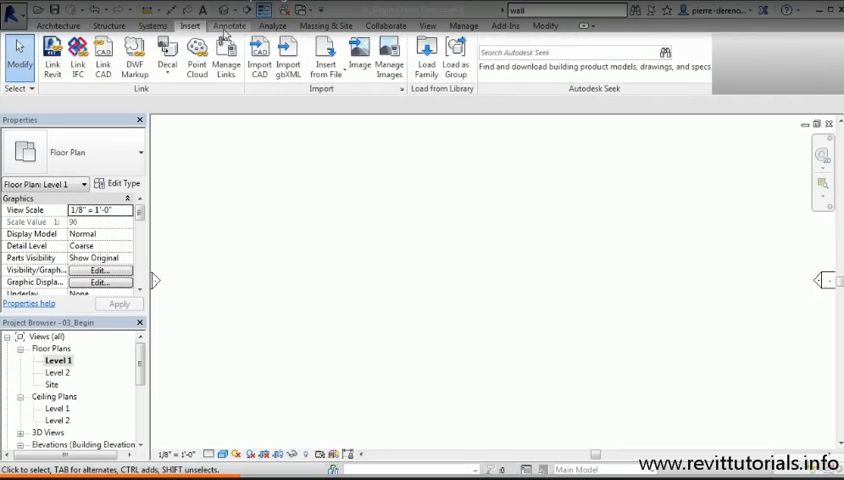
click(324, 24)
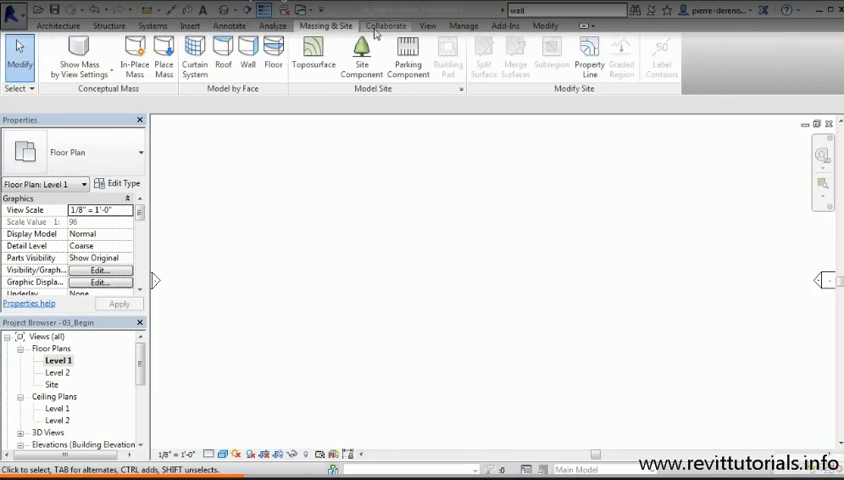
click(464, 24)
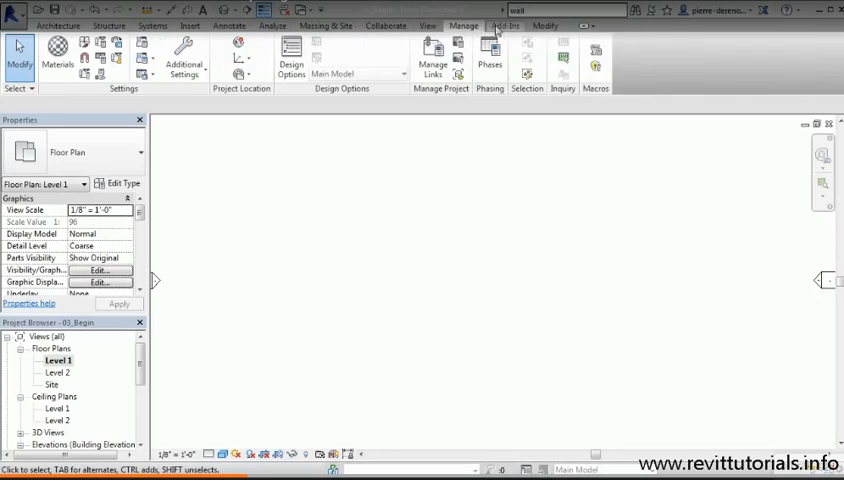
click(58, 24)
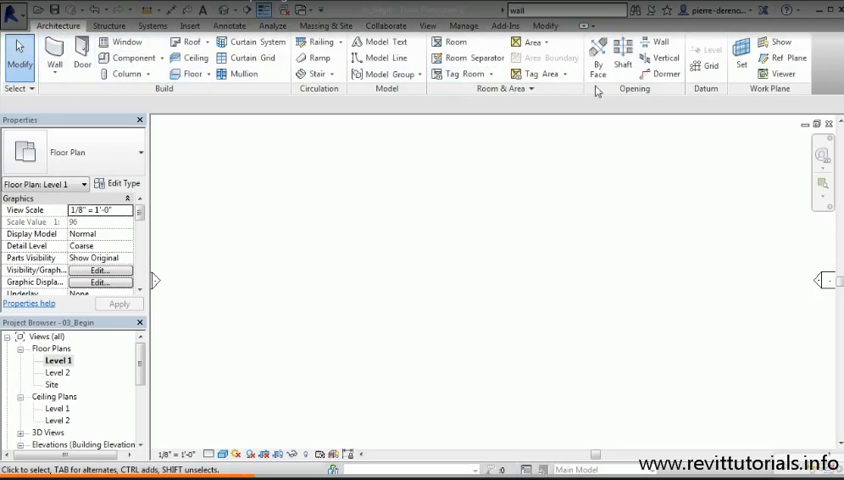
click(108, 24)
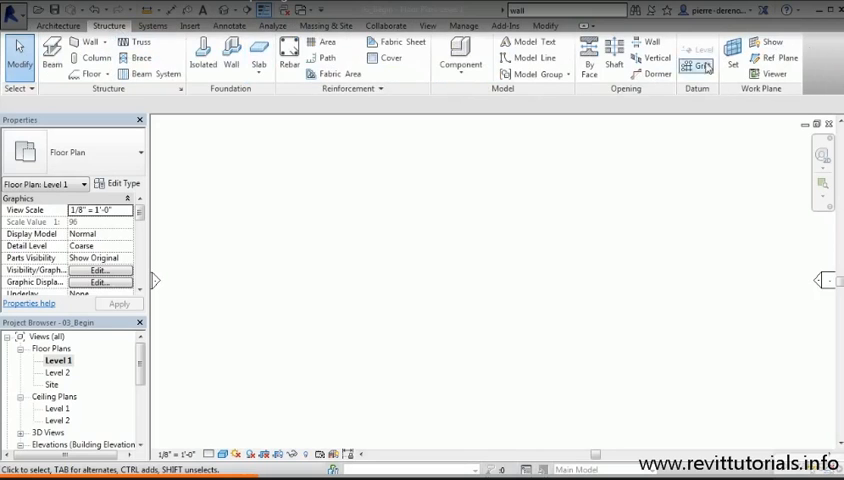
mouse_move(598, 96)
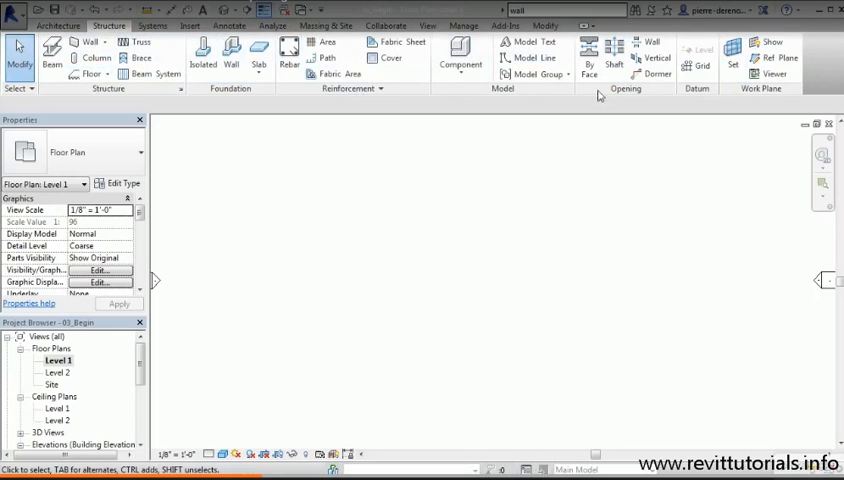
click(56, 24)
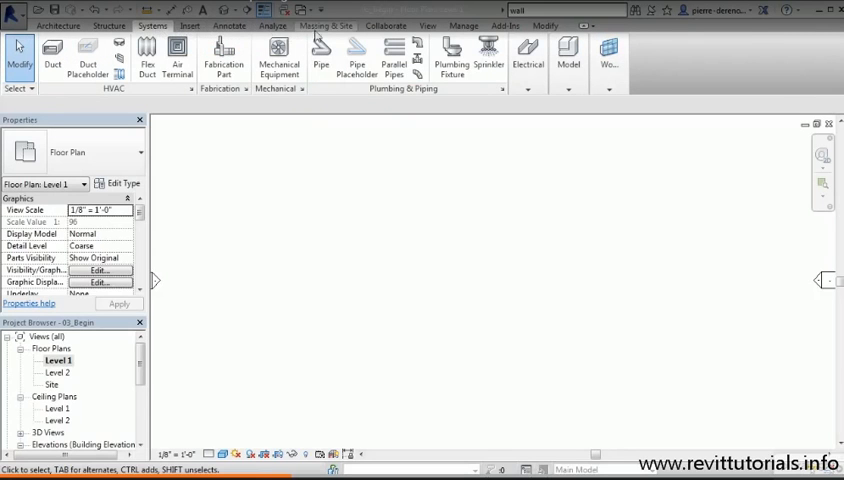
mouse_move(232, 36)
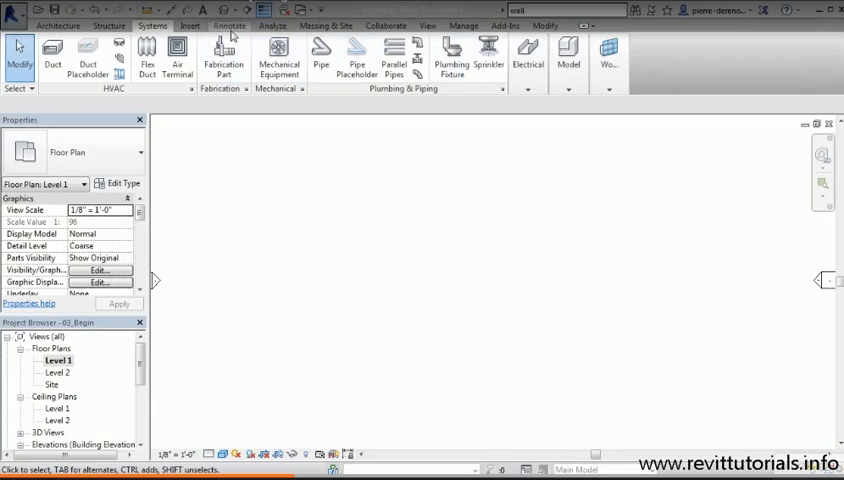
mouse_move(332, 30)
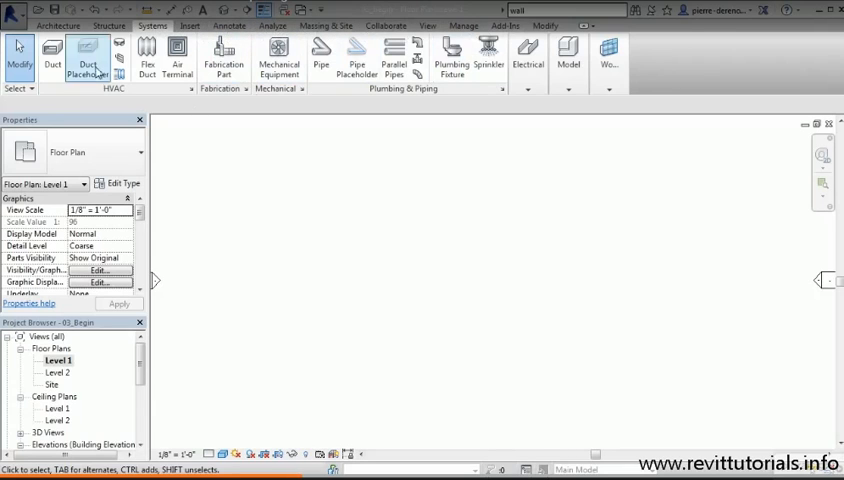
click(56, 24)
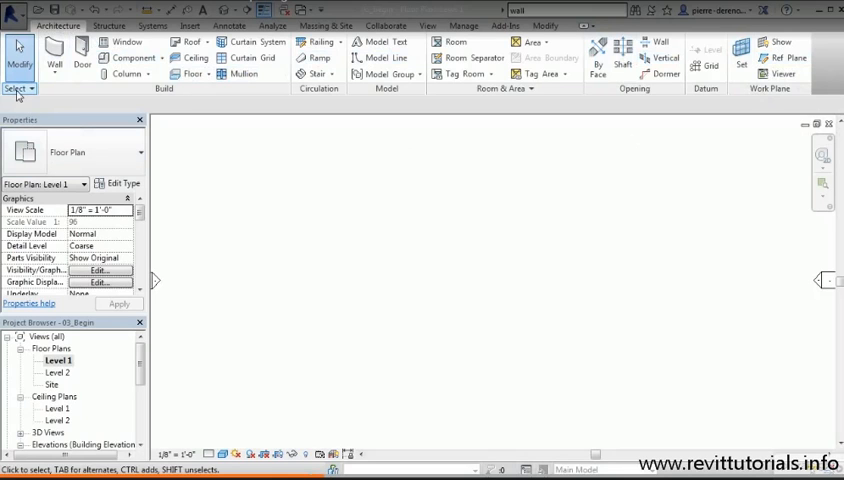
mouse_move(168, 96)
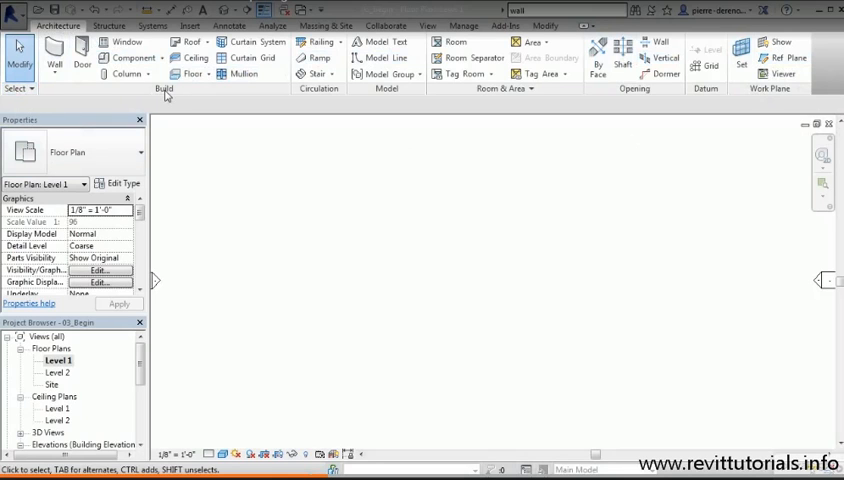
mouse_move(368, 108)
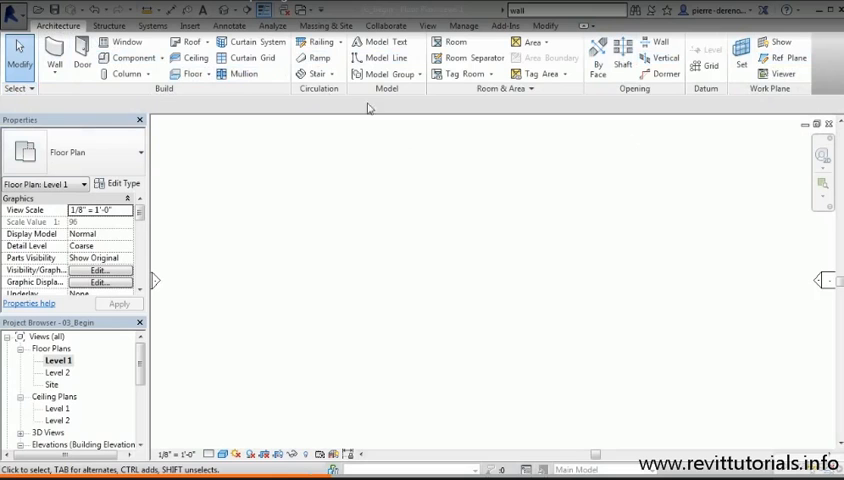
mouse_move(516, 148)
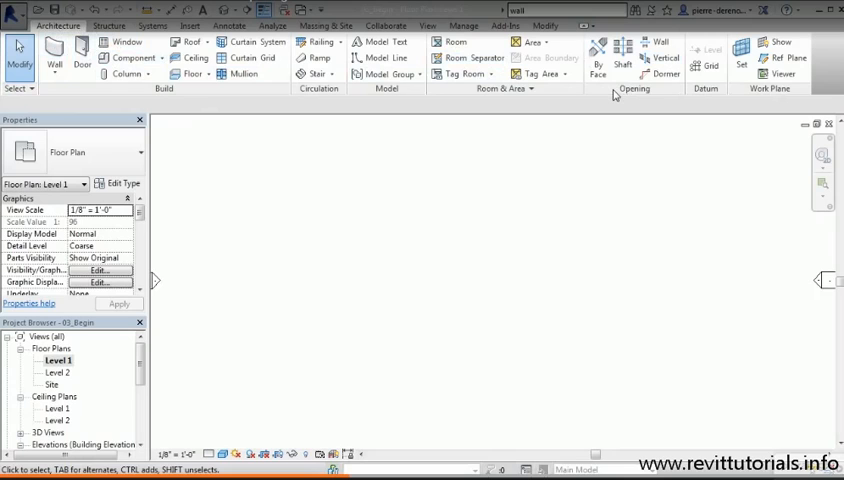
mouse_move(136, 100)
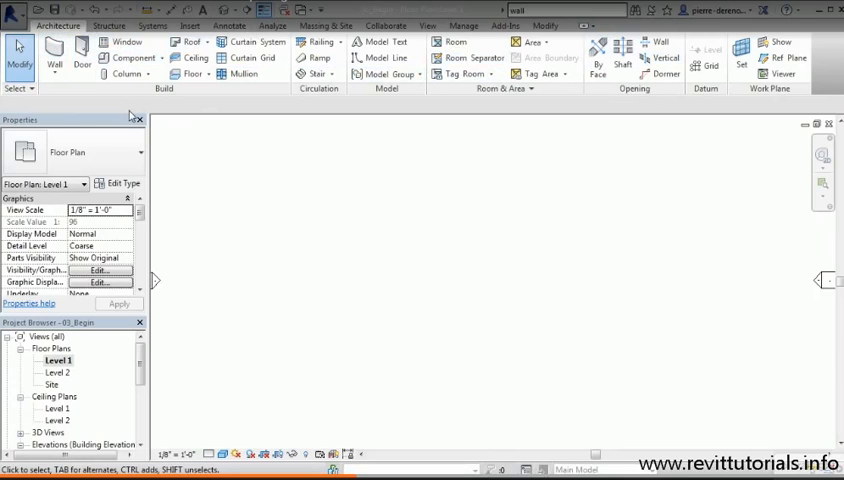
mouse_move(90, 104)
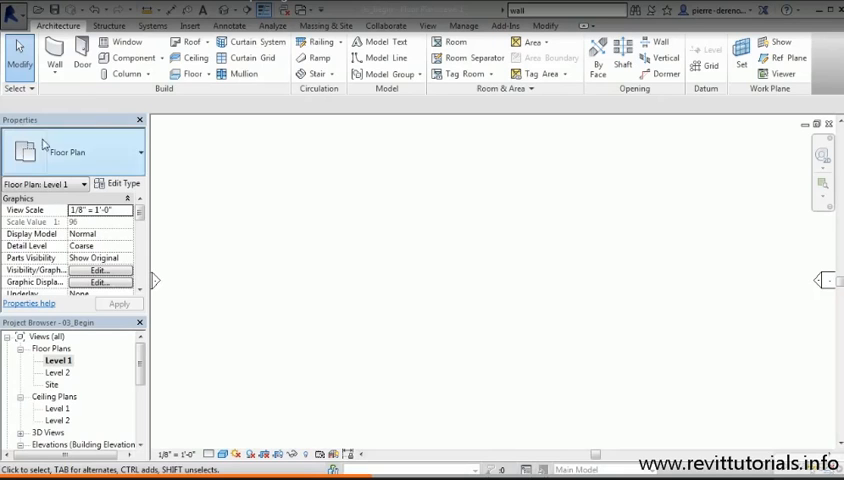
mouse_move(120, 136)
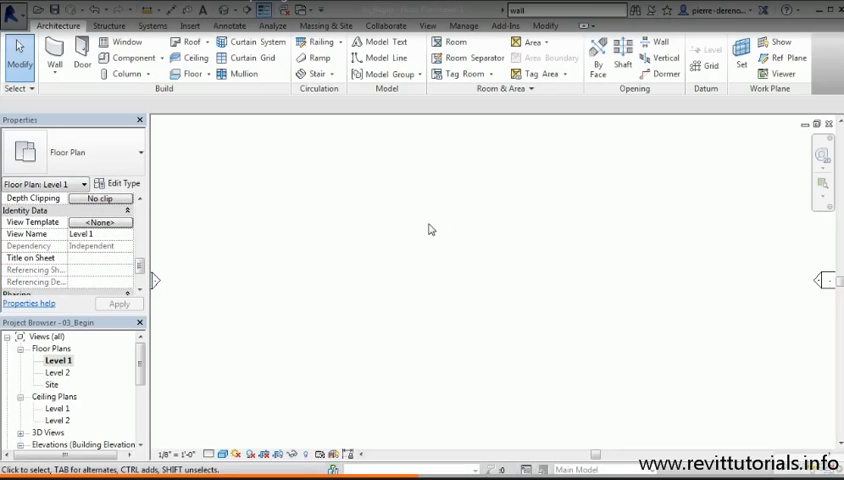
Place one vertical 'Exterior - Brick and CMU on MTL. Stud' wall near the middle of Level 1
click(52, 52)
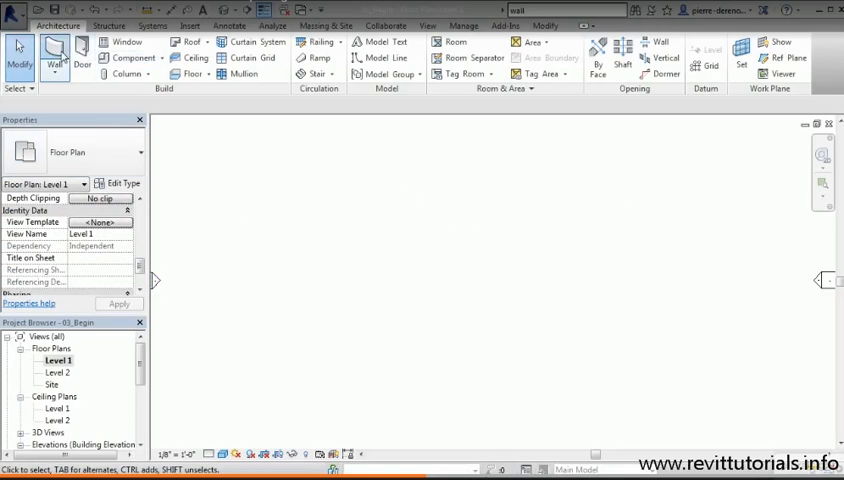
click(54, 52)
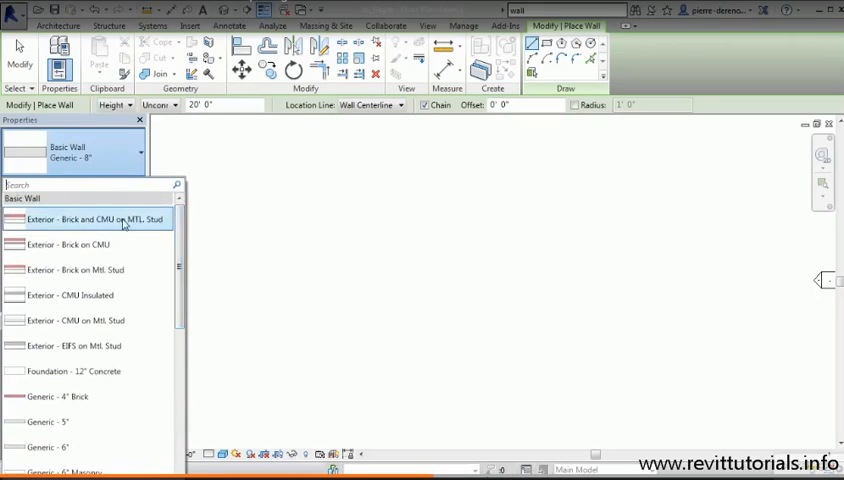
click(90, 218)
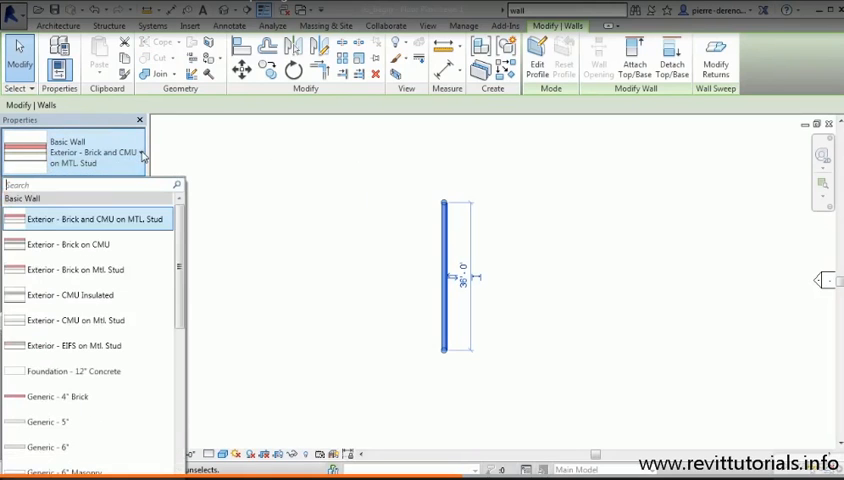
scroll(down, 3)
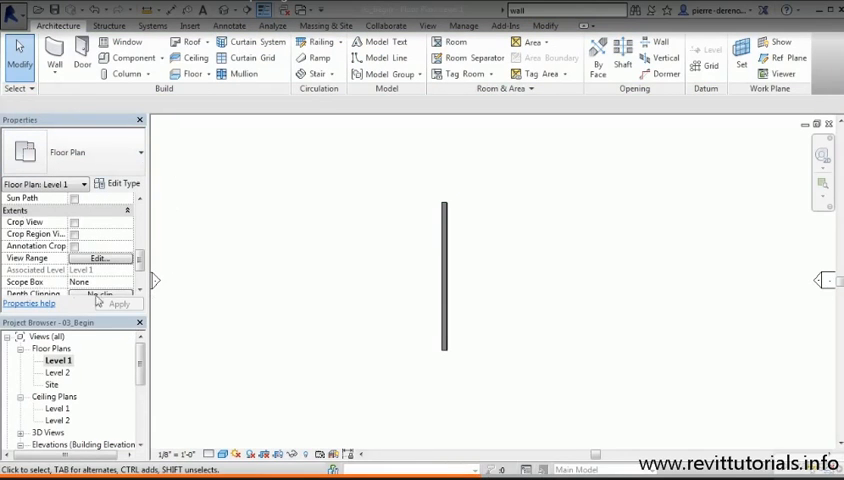
mouse_move(292, 220)
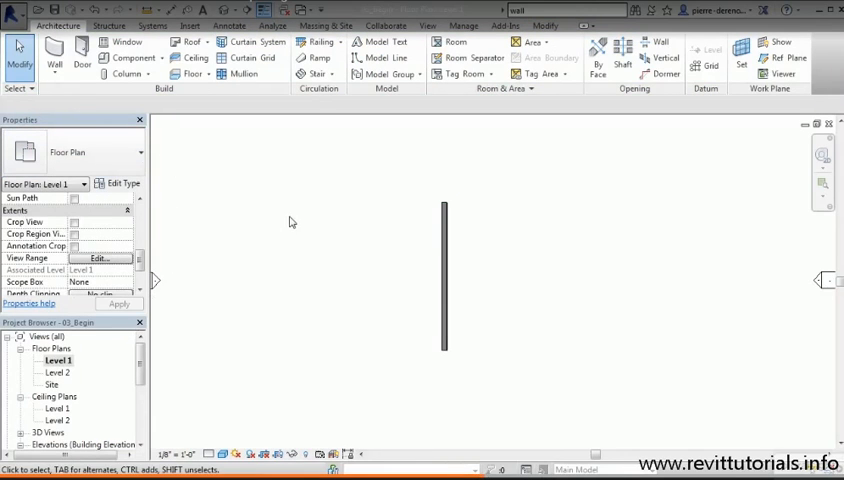
click(444, 280)
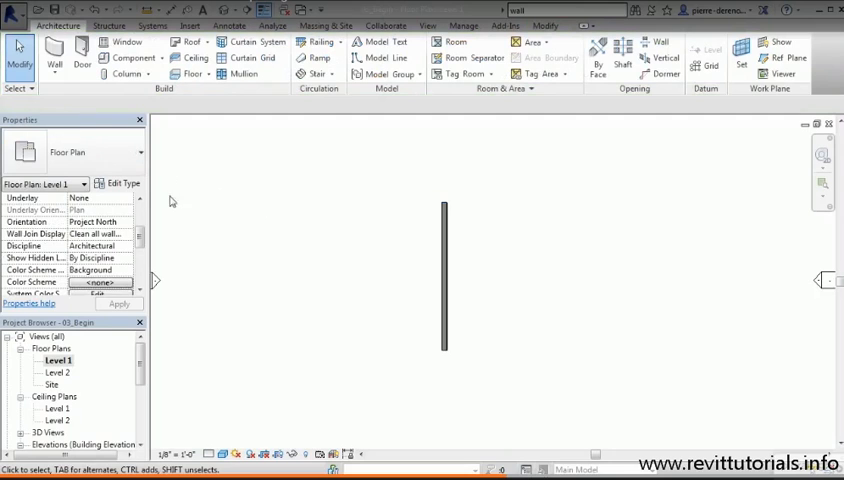
mouse_move(432, 228)
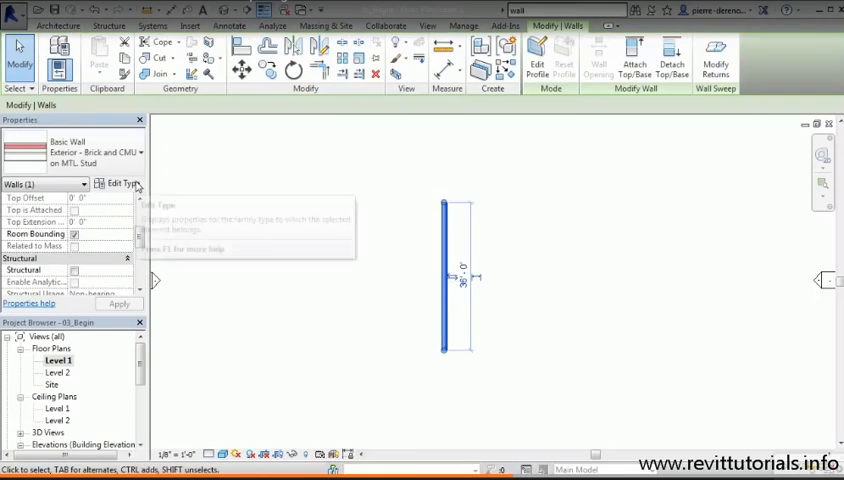
click(118, 184)
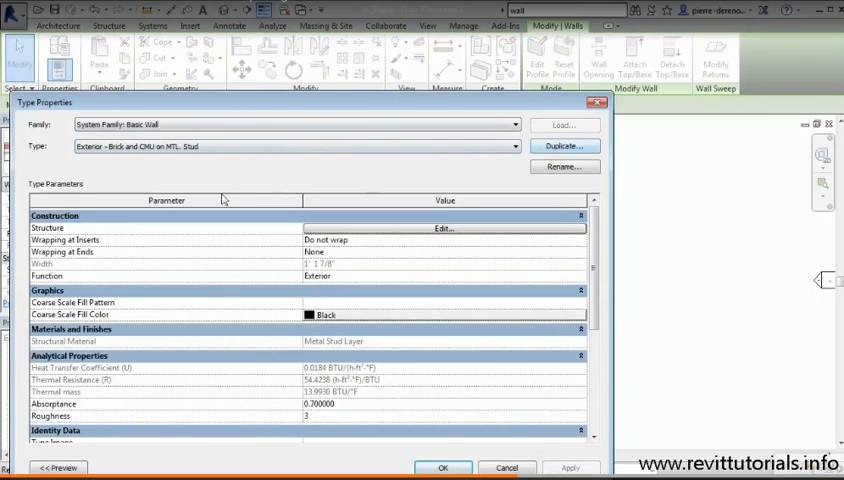
mouse_move(456, 416)
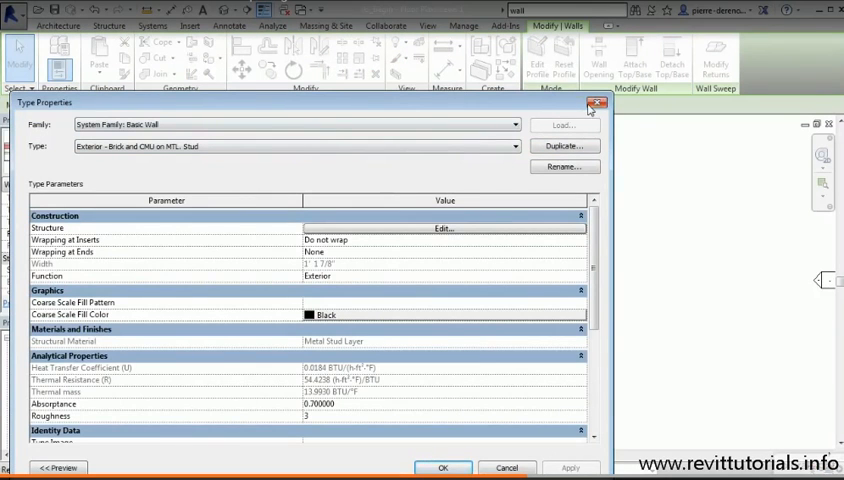
click(592, 104)
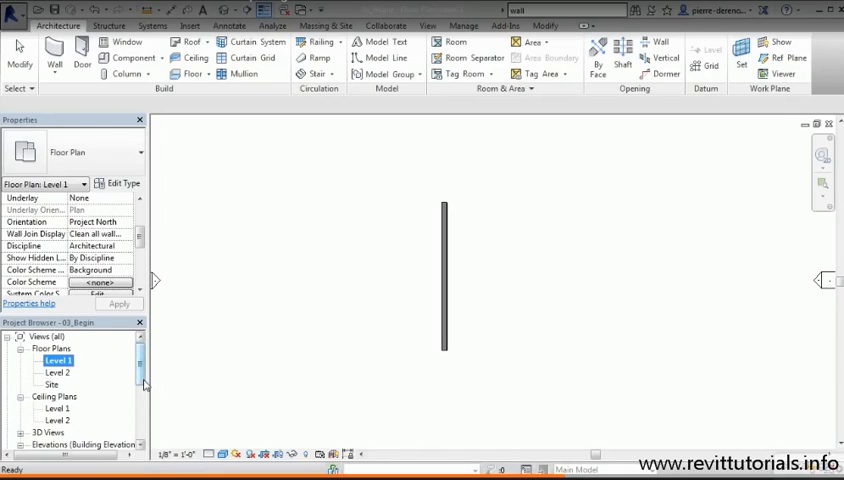
mouse_move(220, 400)
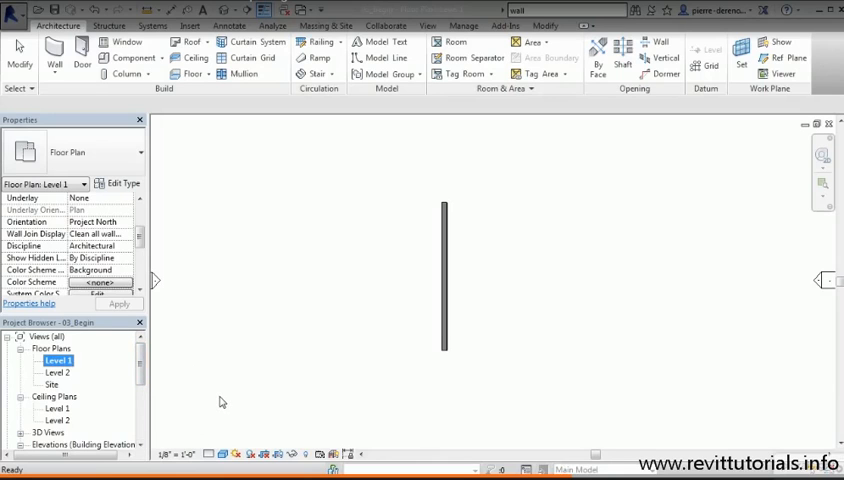
mouse_move(96, 386)
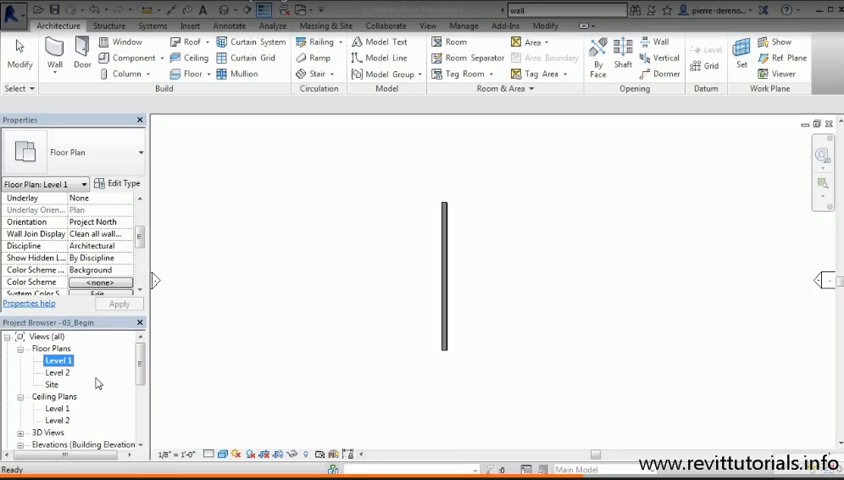
mouse_move(68, 384)
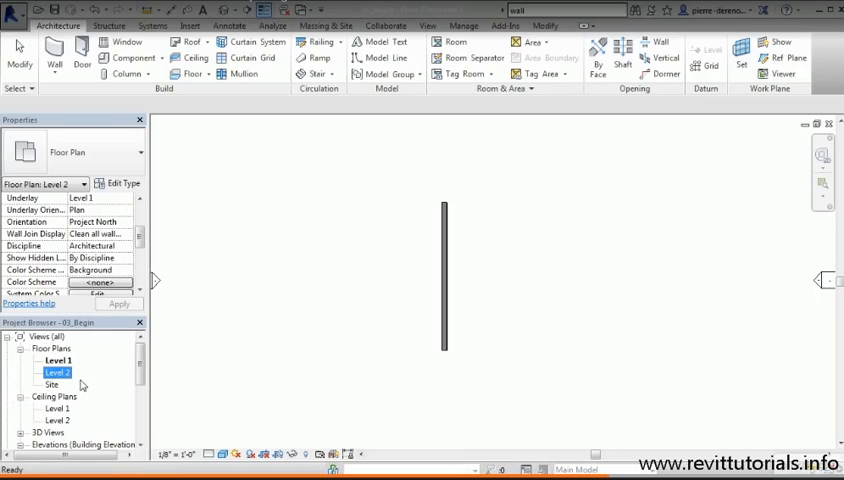
mouse_move(84, 382)
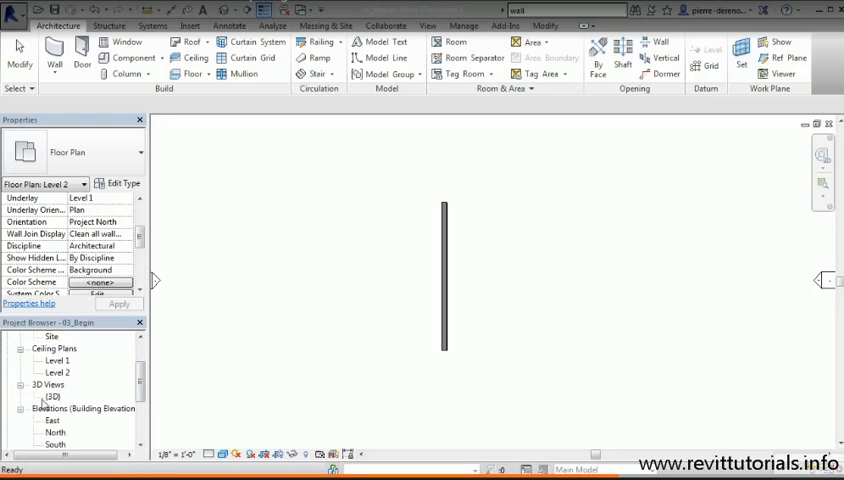
Switch to the default {3D} view showing the wall as a solid slab, scrolling the Project Browser
double_click(52, 396)
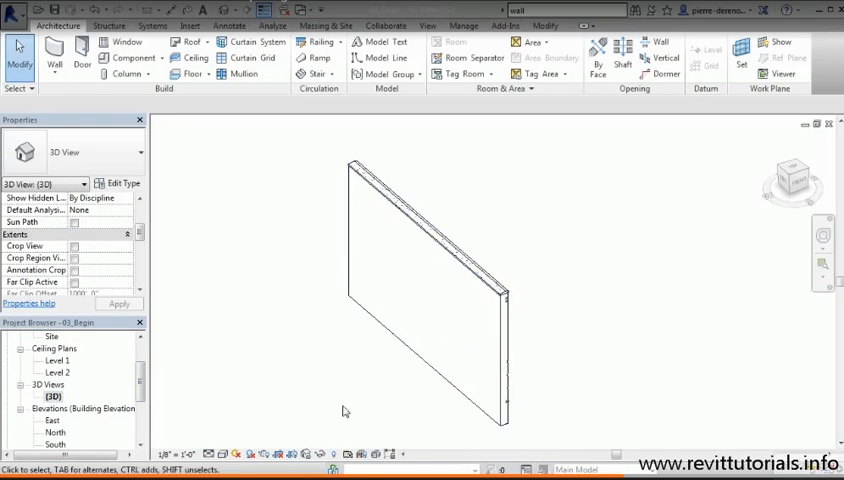
scroll(down, 3)
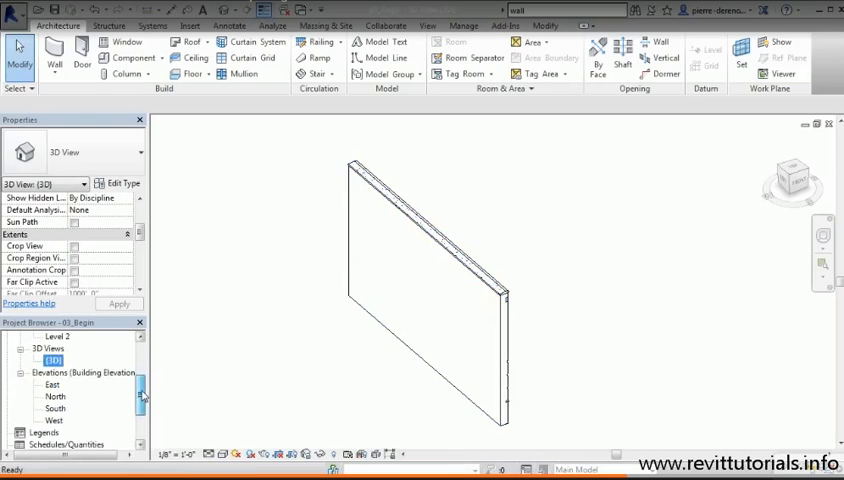
scroll(down, 3)
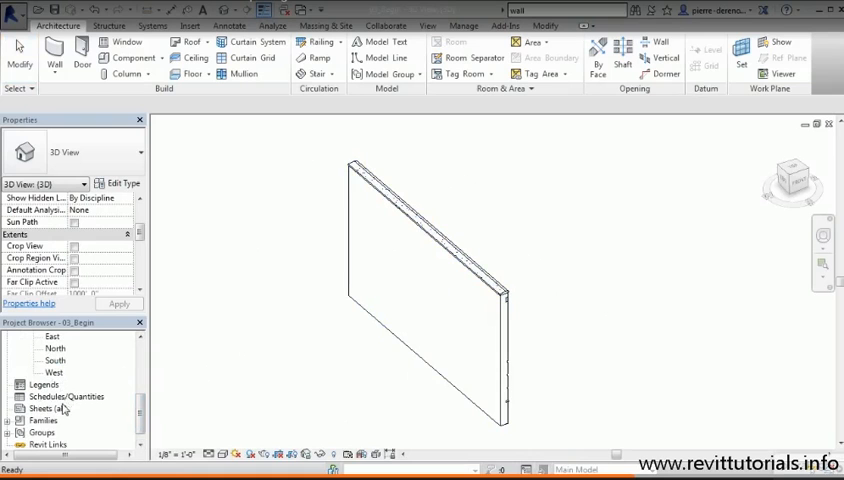
scroll(down, 3)
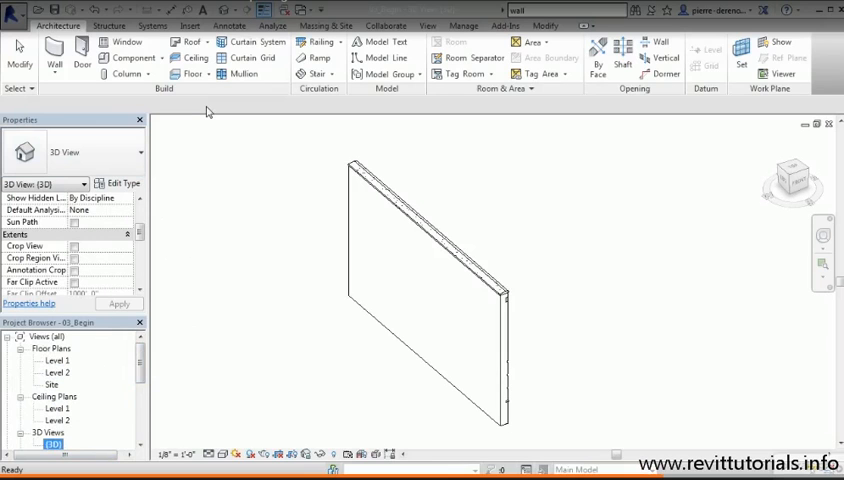
mouse_move(284, 434)
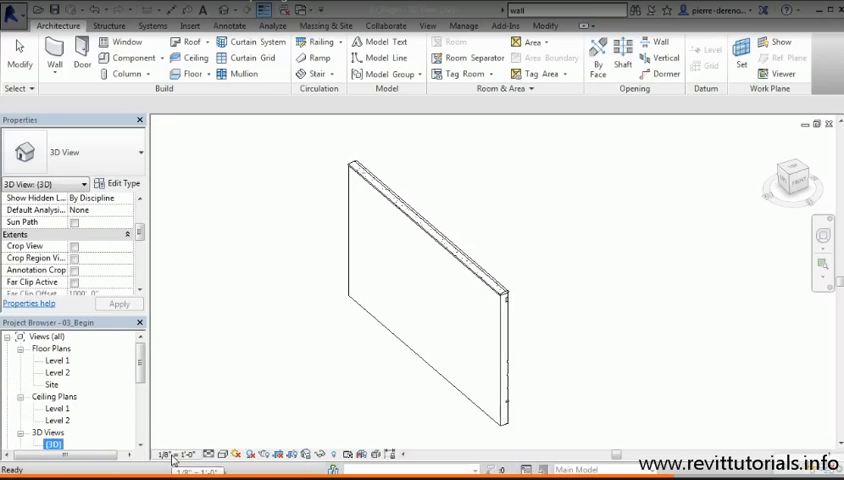
mouse_move(210, 446)
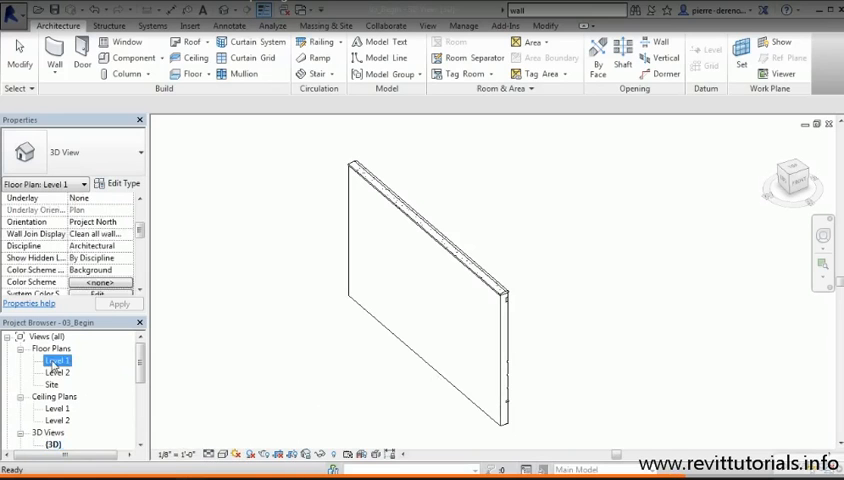
Return to Level 1 and set the view Detail Level to Fine so the wall's layers and hatching show
double_click(56, 360)
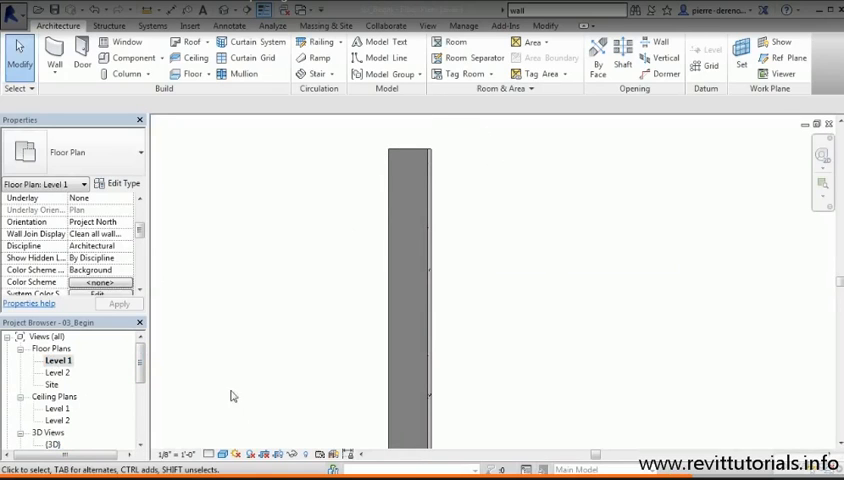
click(208, 454)
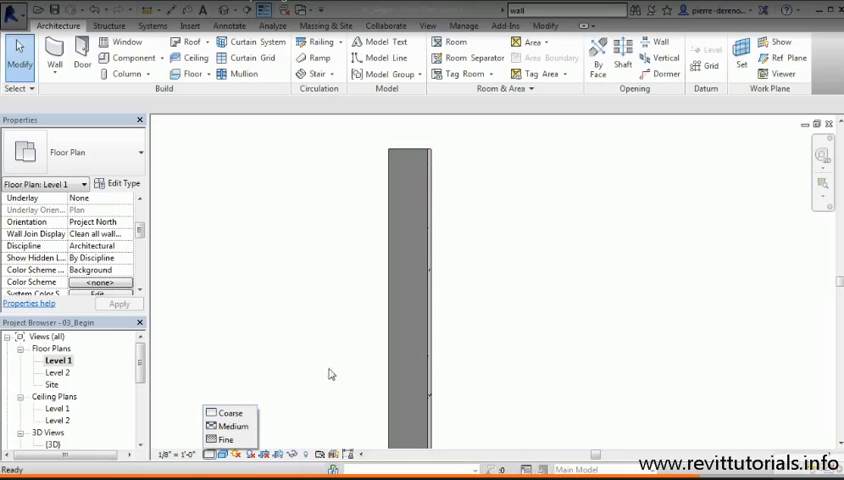
mouse_move(476, 200)
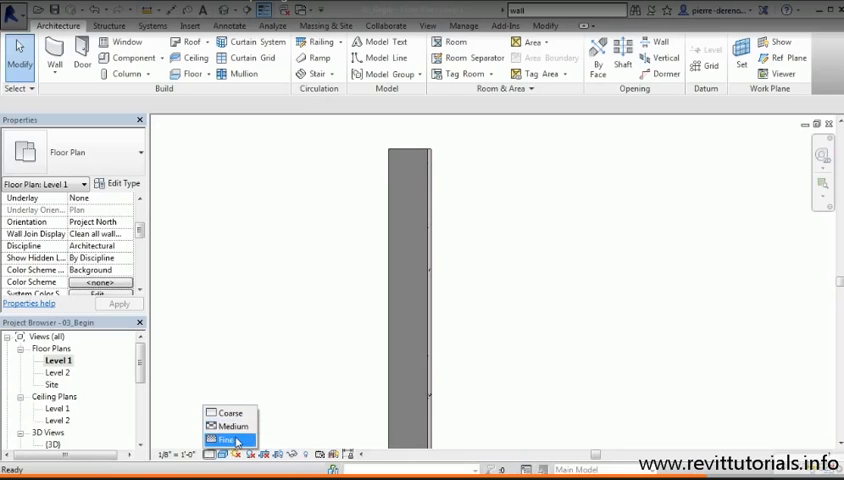
click(226, 440)
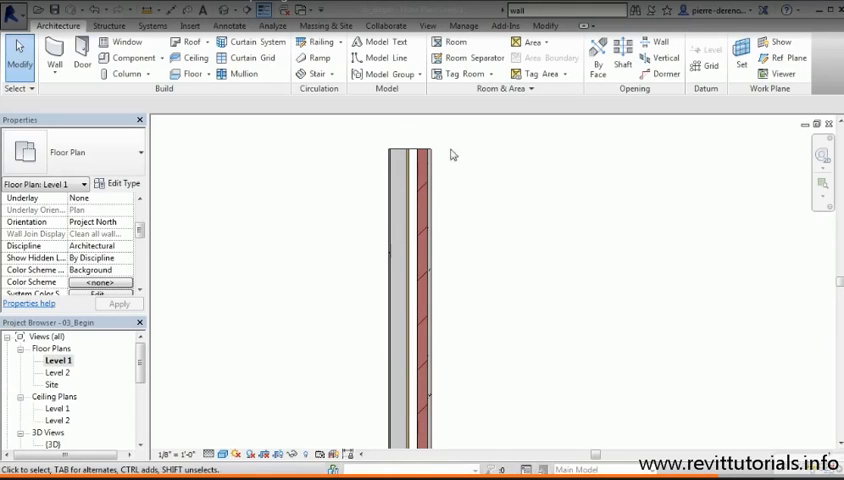
mouse_move(476, 308)
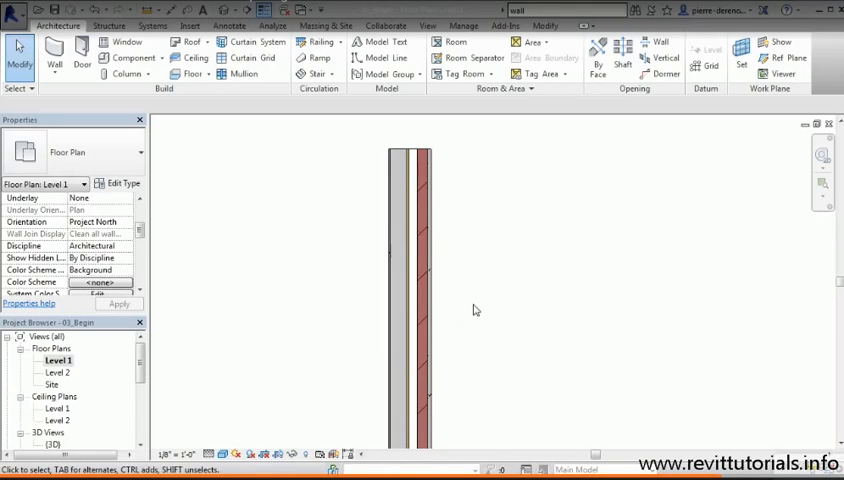
mouse_move(548, 348)
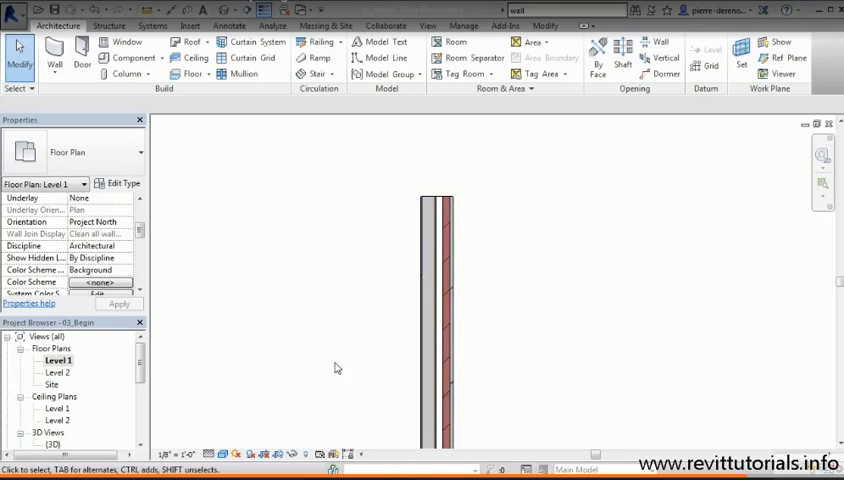
mouse_move(260, 442)
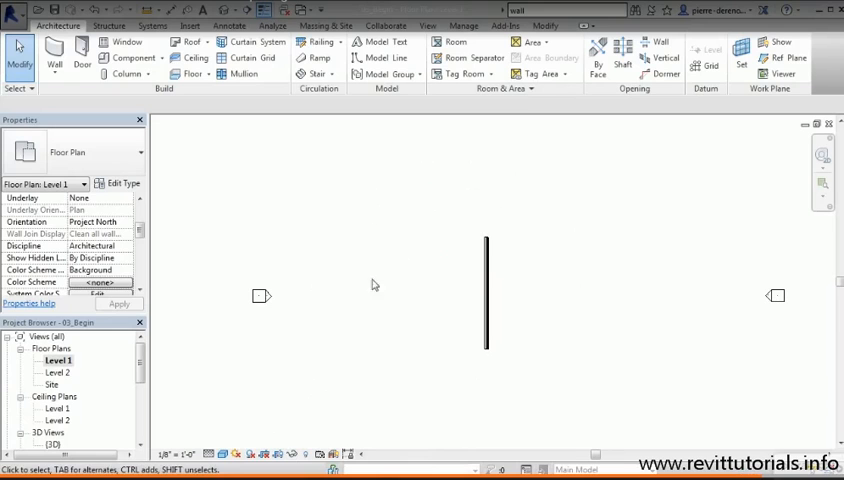
click(488, 290)
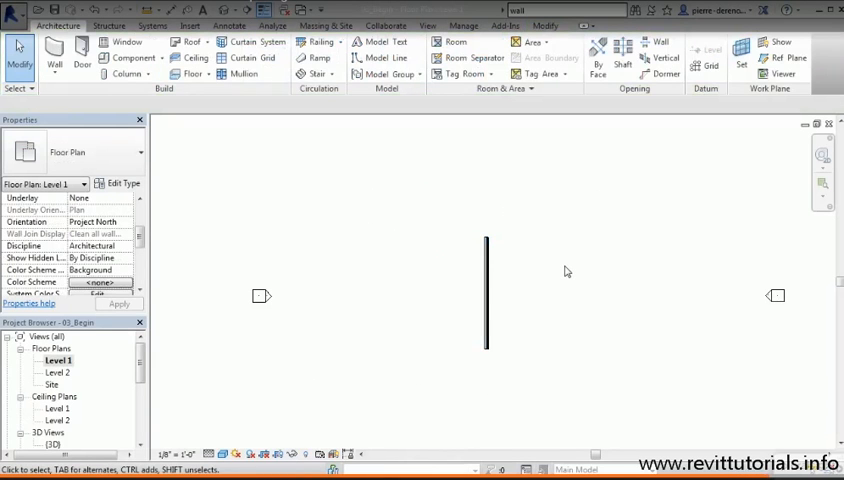
mouse_move(484, 234)
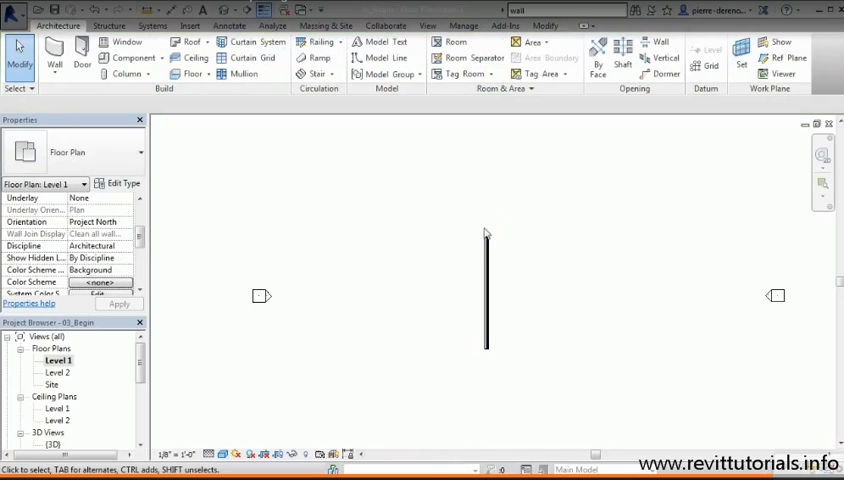
mouse_move(628, 384)
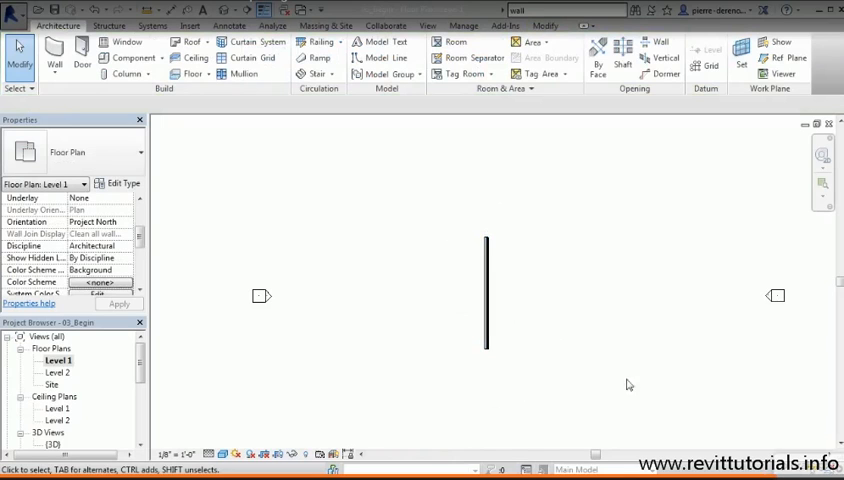
mouse_move(648, 360)
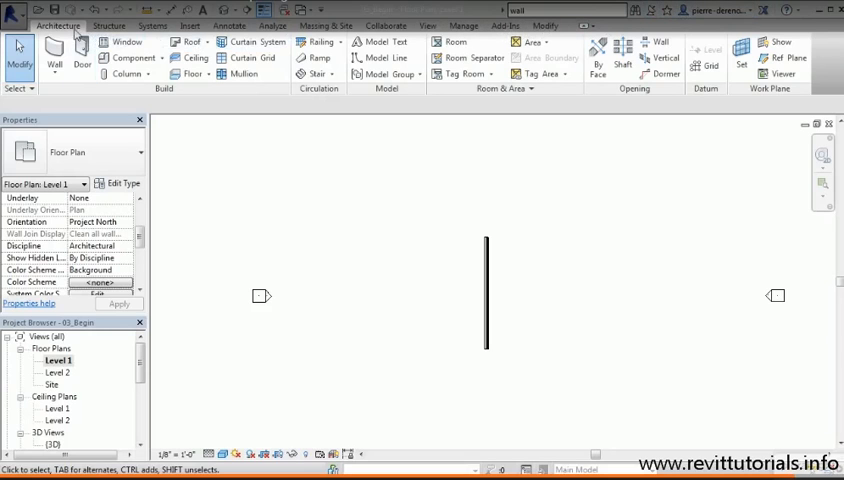
mouse_move(410, 108)
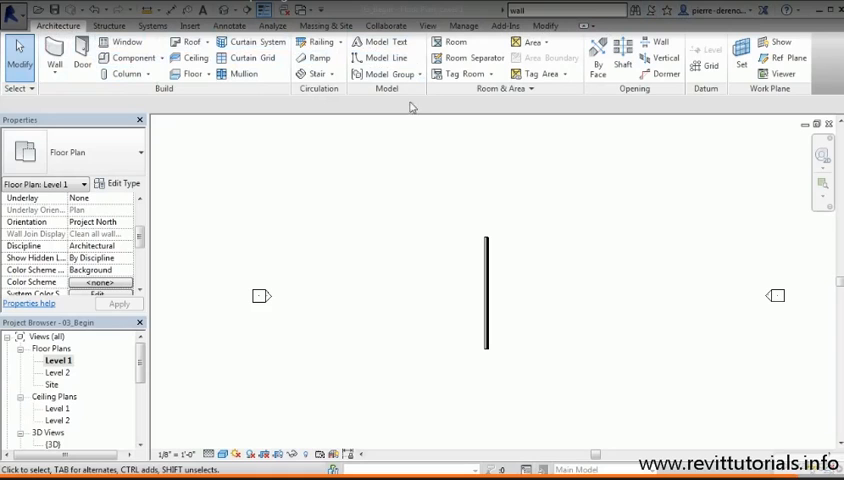
mouse_move(500, 102)
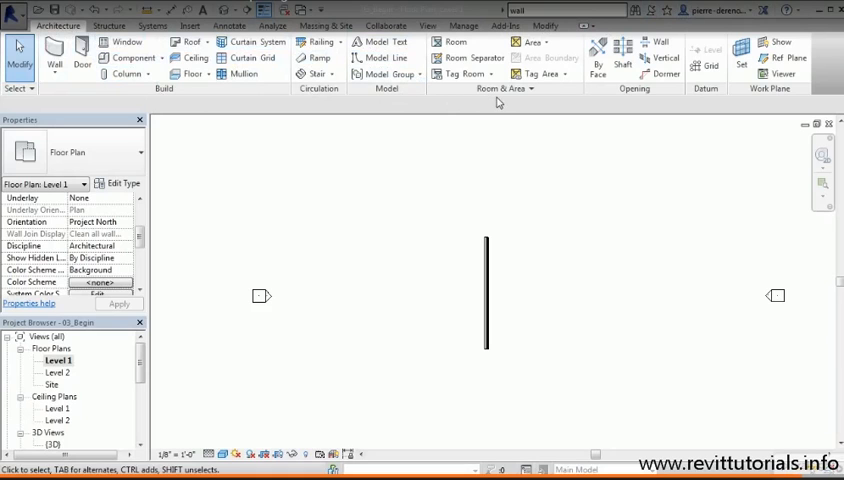
mouse_move(242, 200)
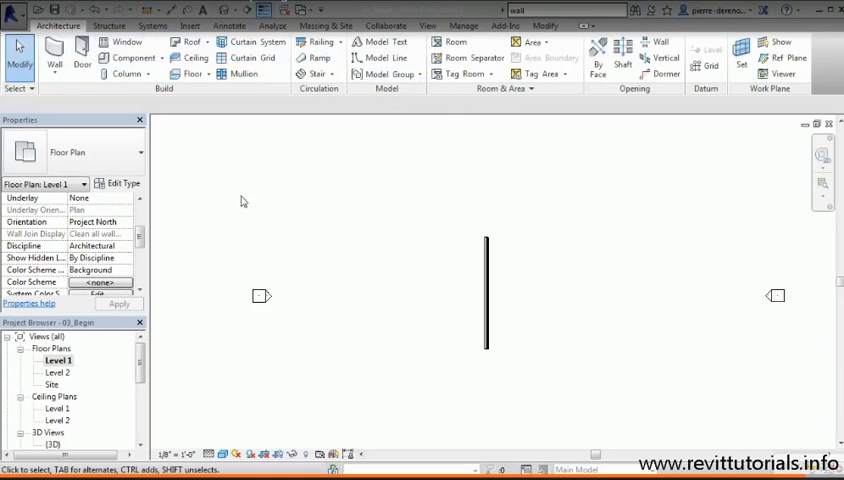
mouse_move(180, 412)
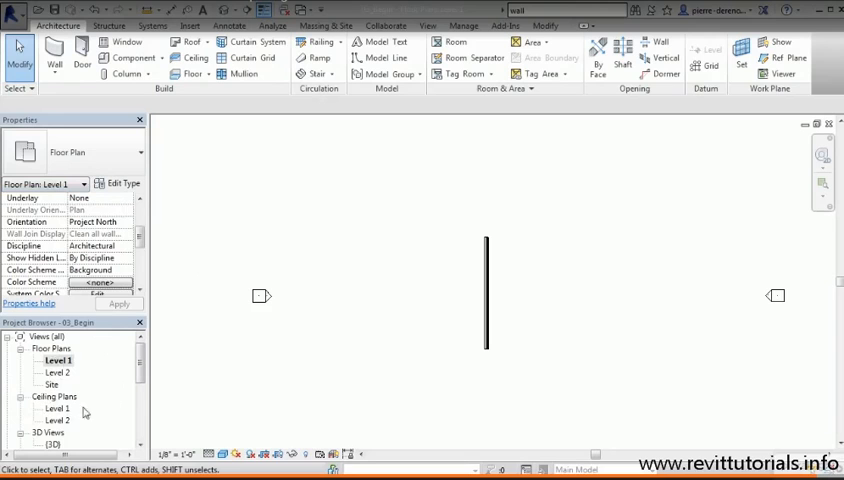
mouse_move(108, 372)
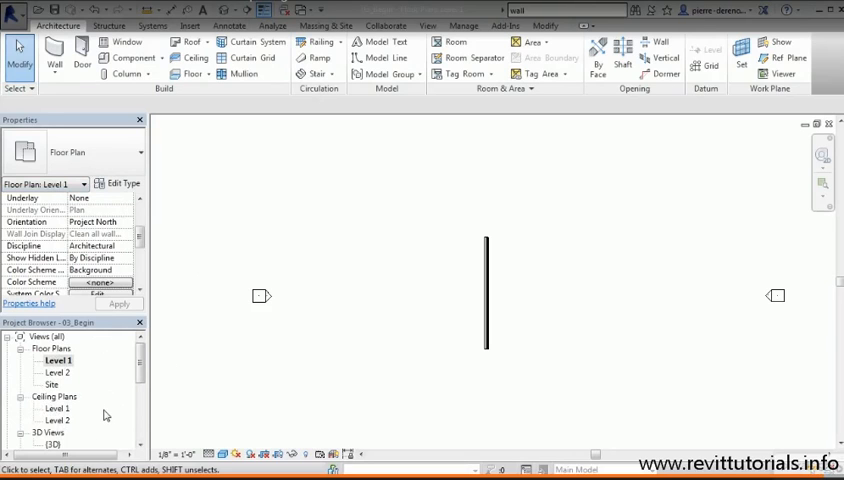
mouse_move(108, 410)
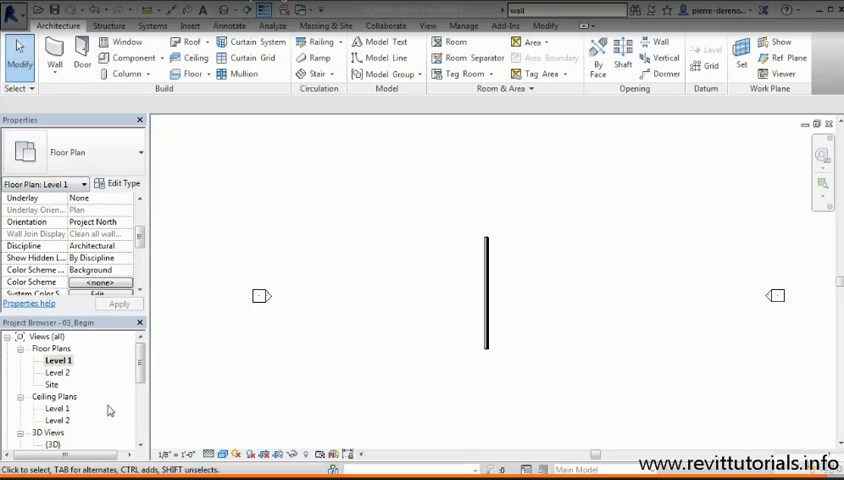